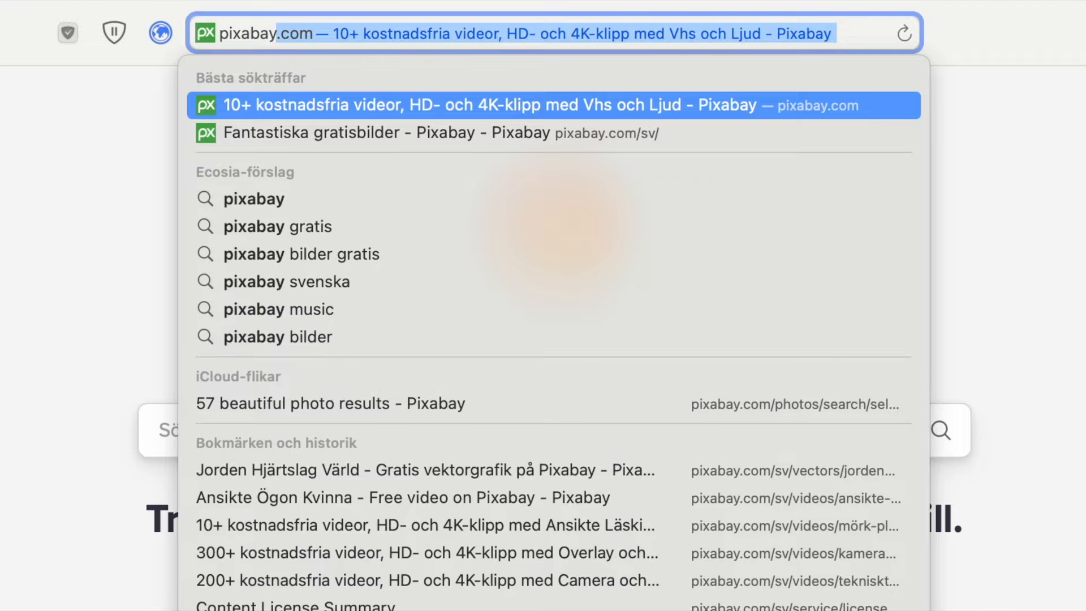
# Search Pixabay's Videos category for 'vhs' and browse the matching clips.
pyautogui.click(485, 105)
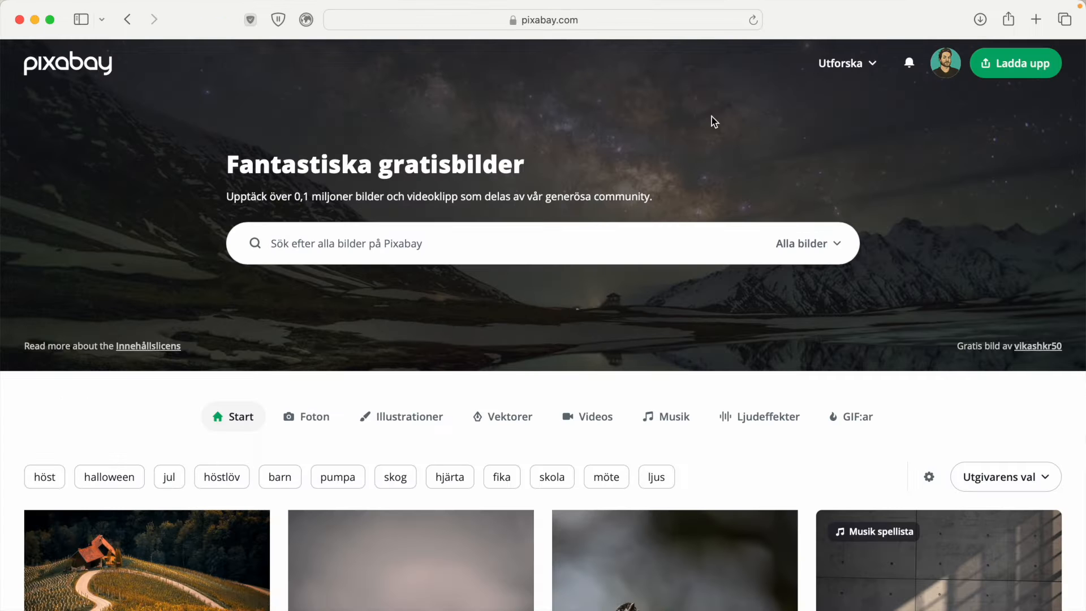
pyautogui.click(807, 243)
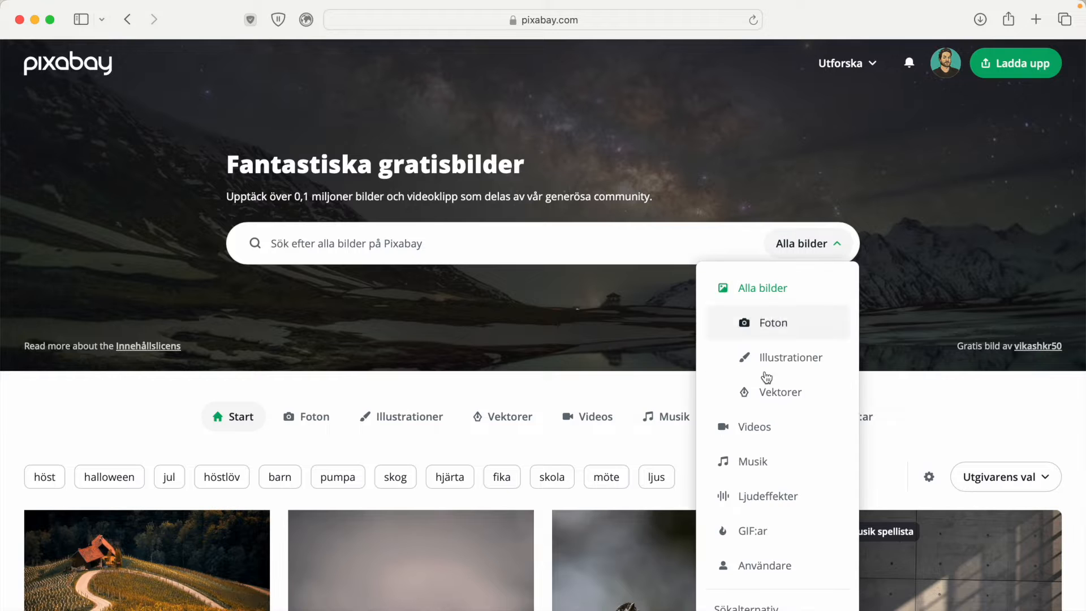
pyautogui.click(753, 425)
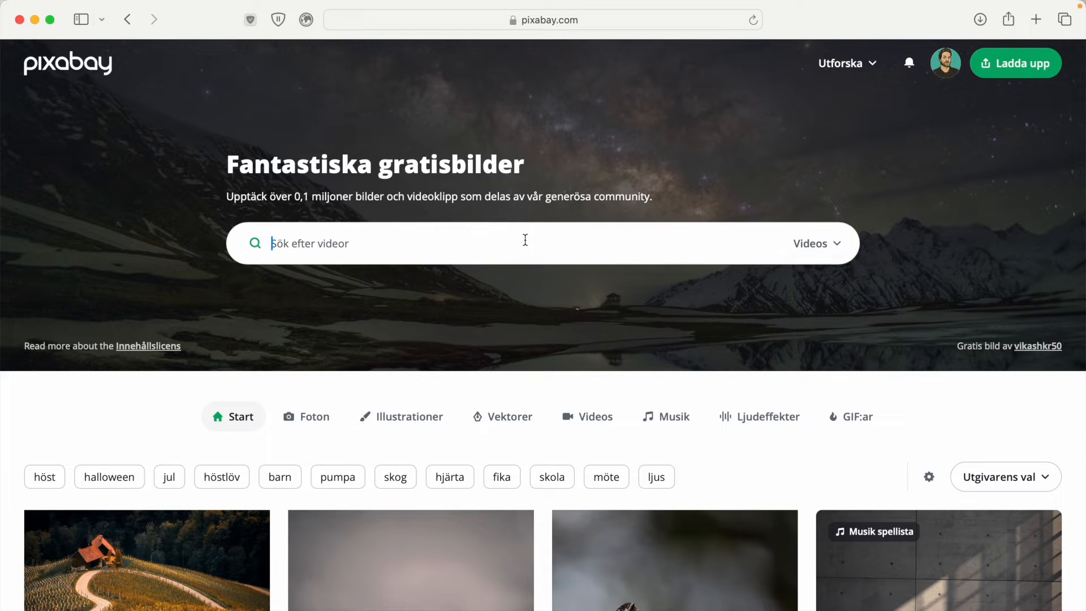
pyautogui.write('vhs')
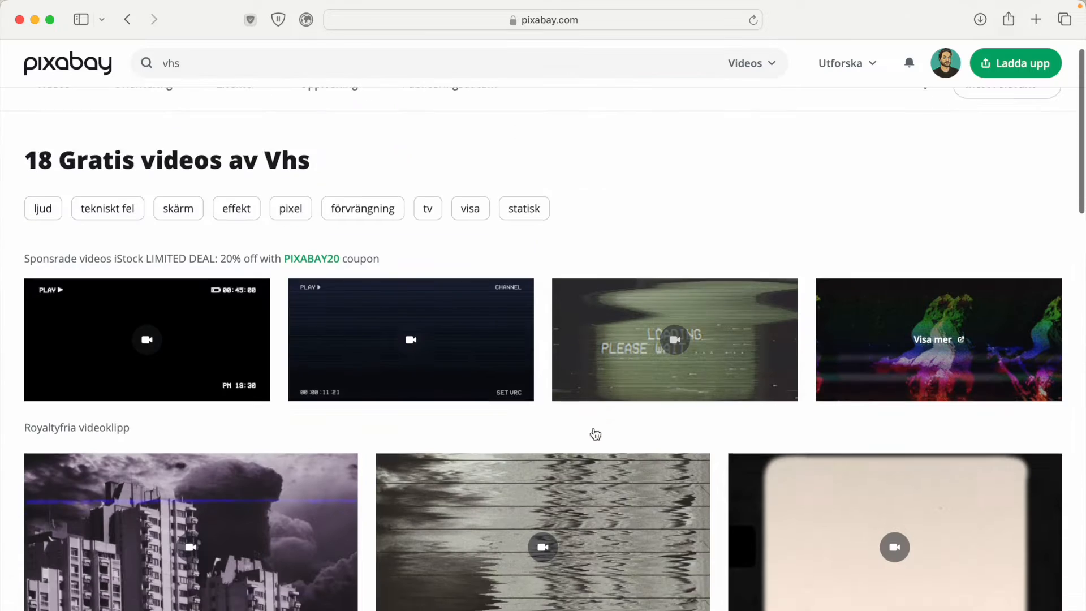
pyautogui.scroll(-3)
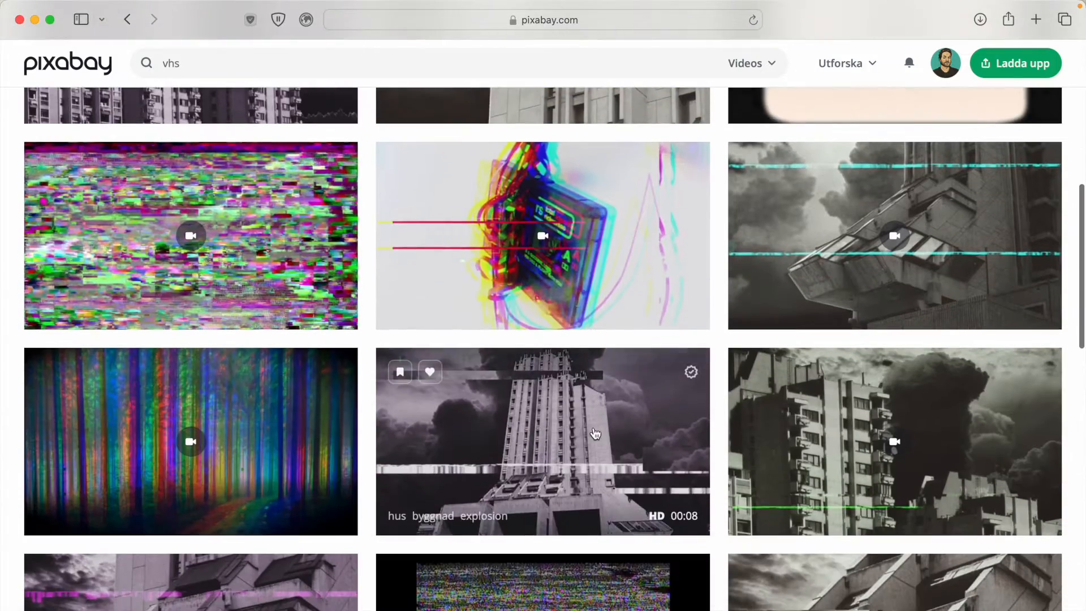
pyautogui.scroll(-3)
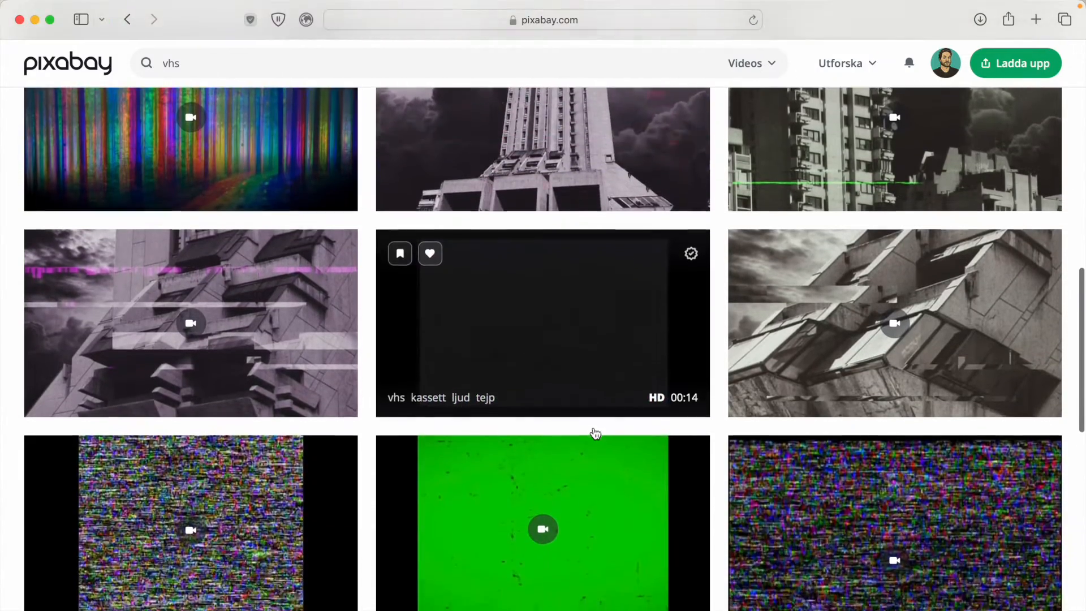
pyautogui.scroll(-3)
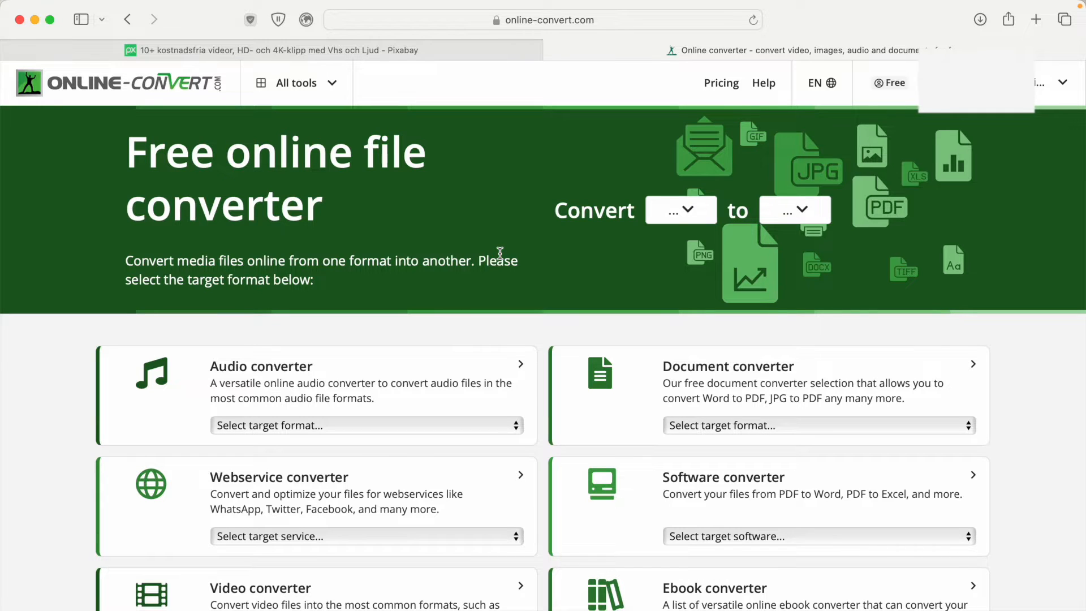
# Choose online-convert's WebM video converter and start converting the clip.
pyautogui.scroll(-3)
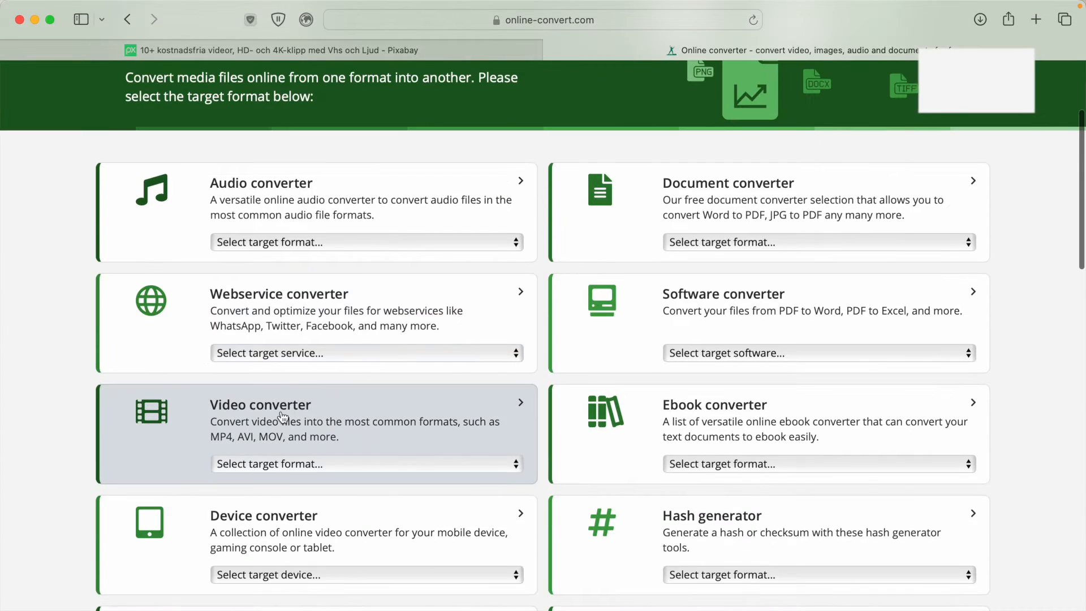
pyautogui.click(260, 405)
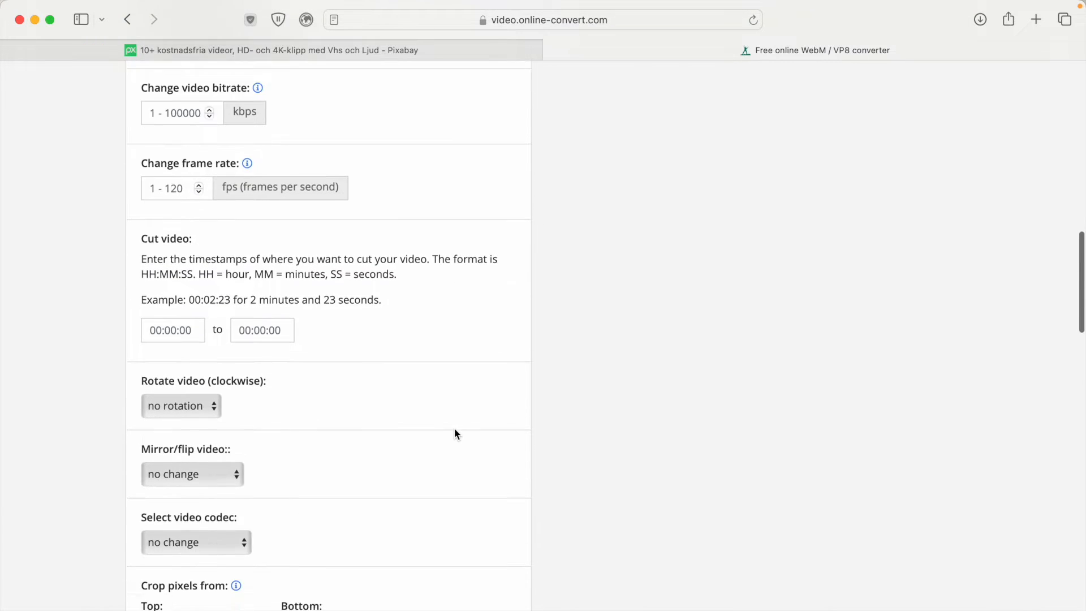
pyautogui.scroll(-3)
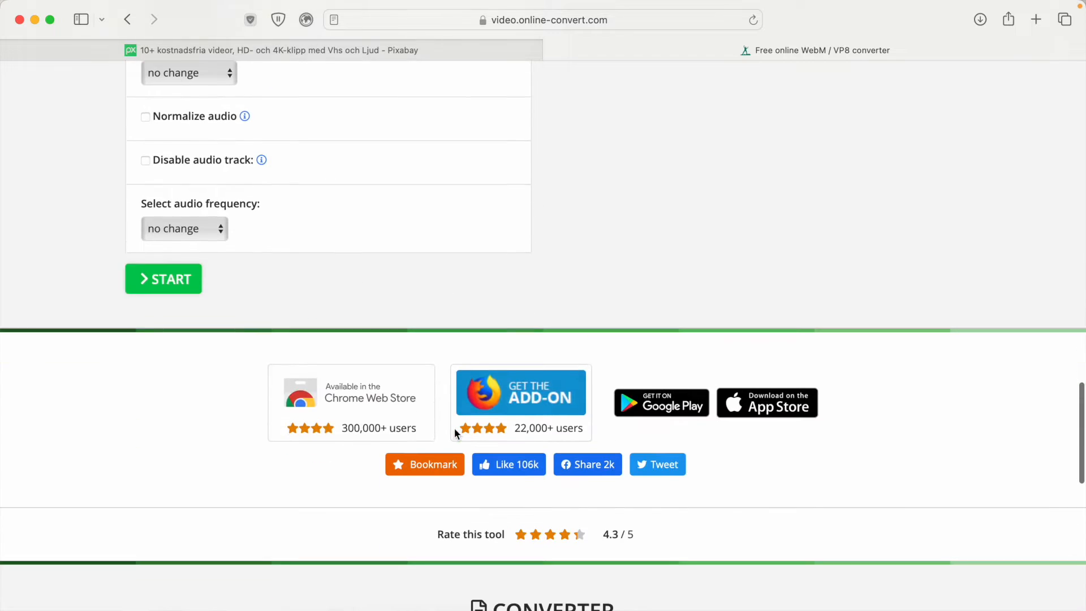
pyautogui.click(163, 278)
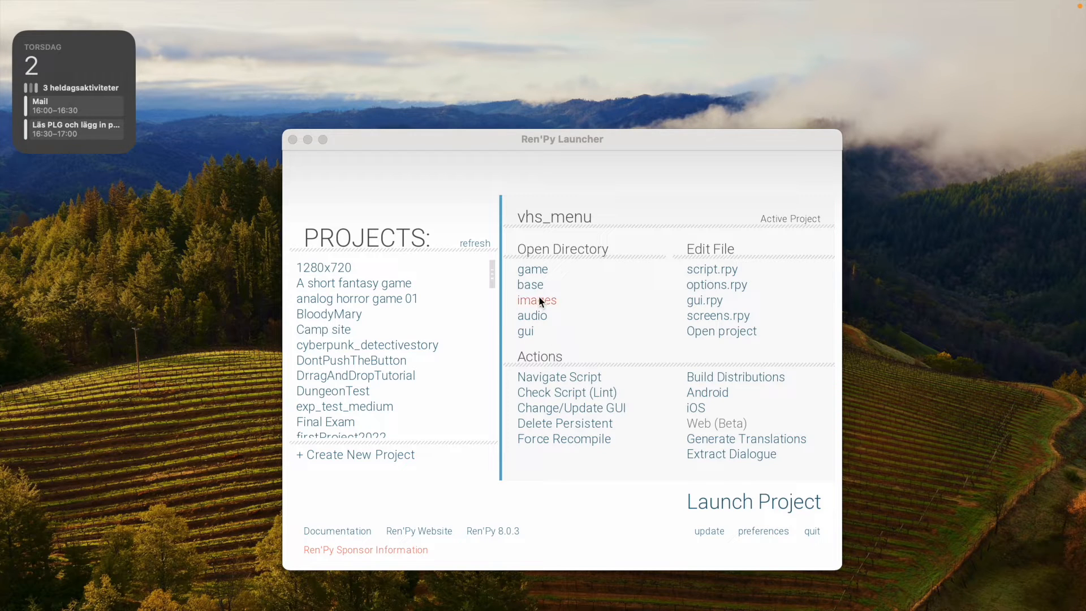
pyautogui.click(536, 300)
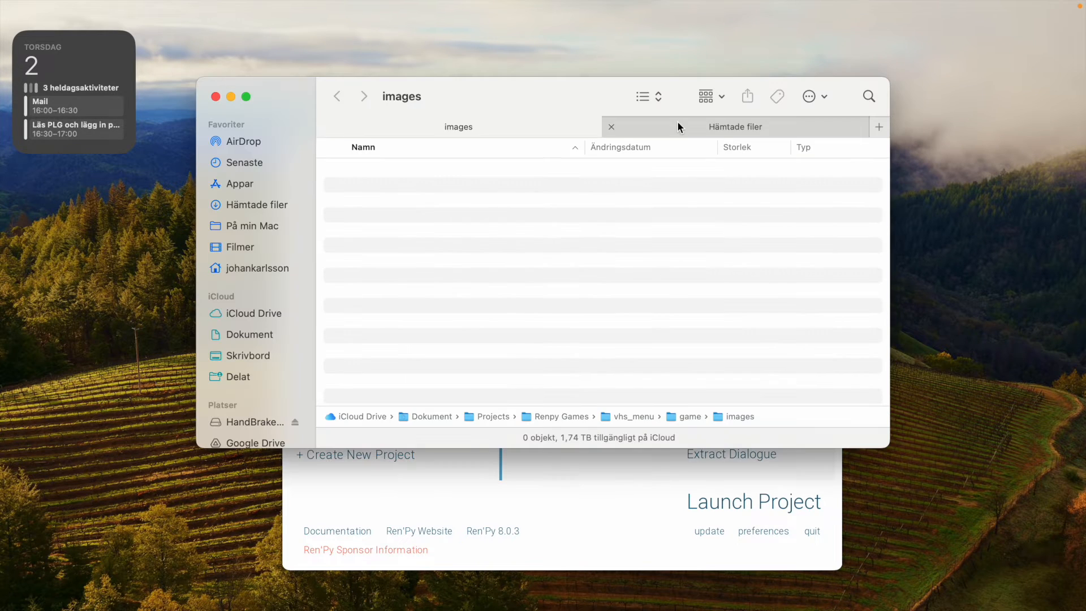
pyautogui.click(734, 126)
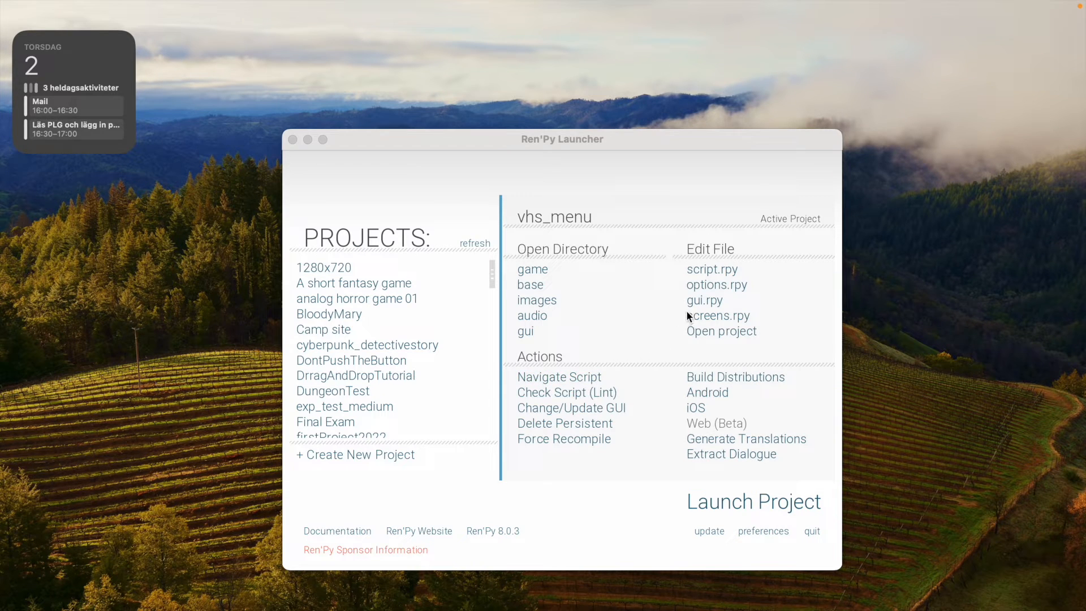
# Open the vhs_menu gui.rpy in Atom and scroll to the menu background definitions.
pyautogui.click(704, 299)
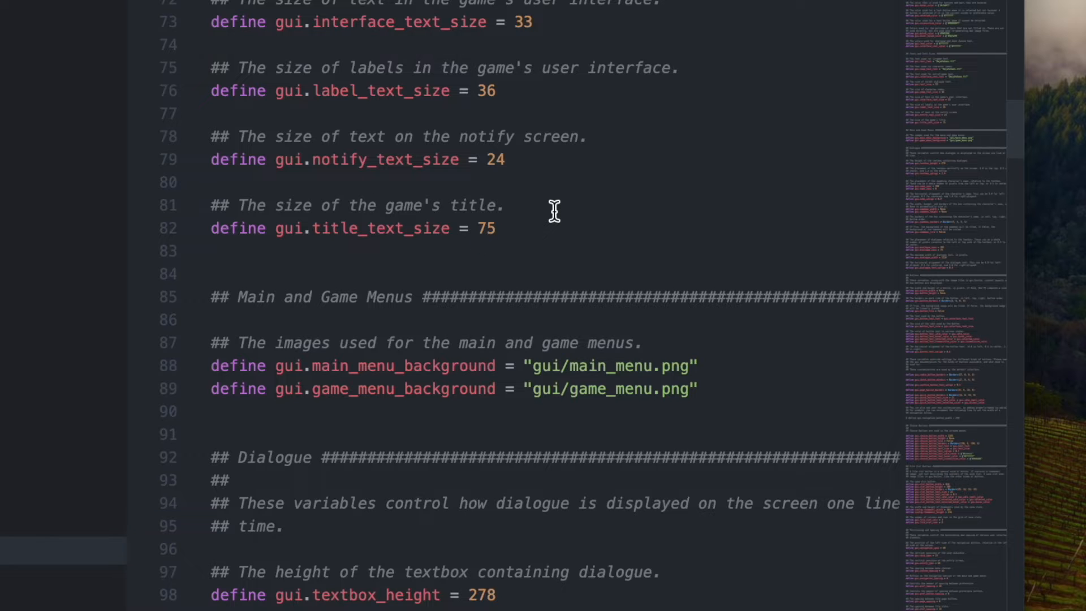
pyautogui.scroll(-3)
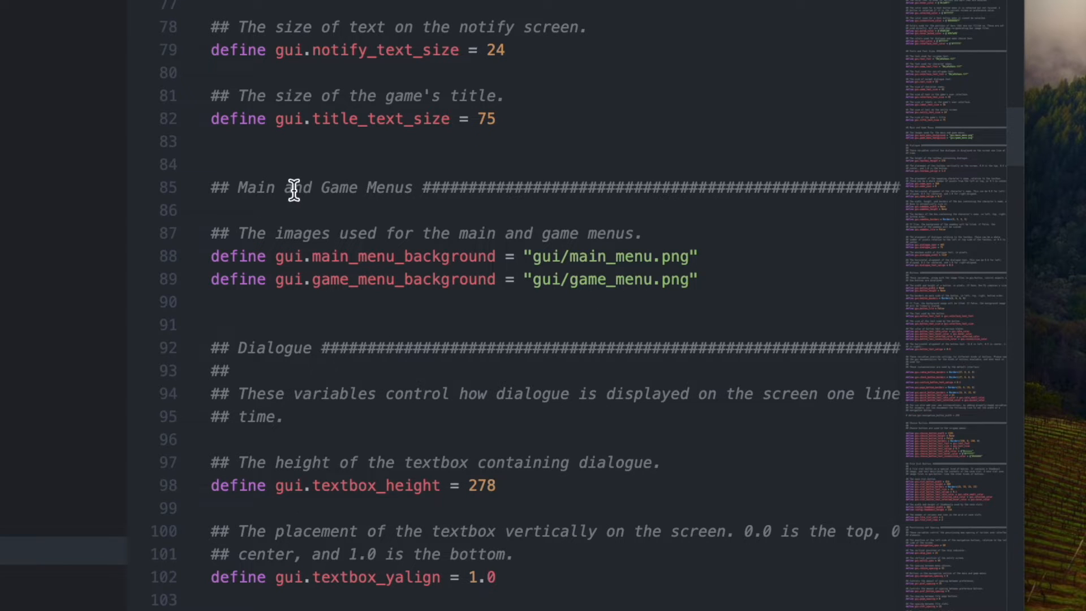
pyautogui.moveTo(422, 240)
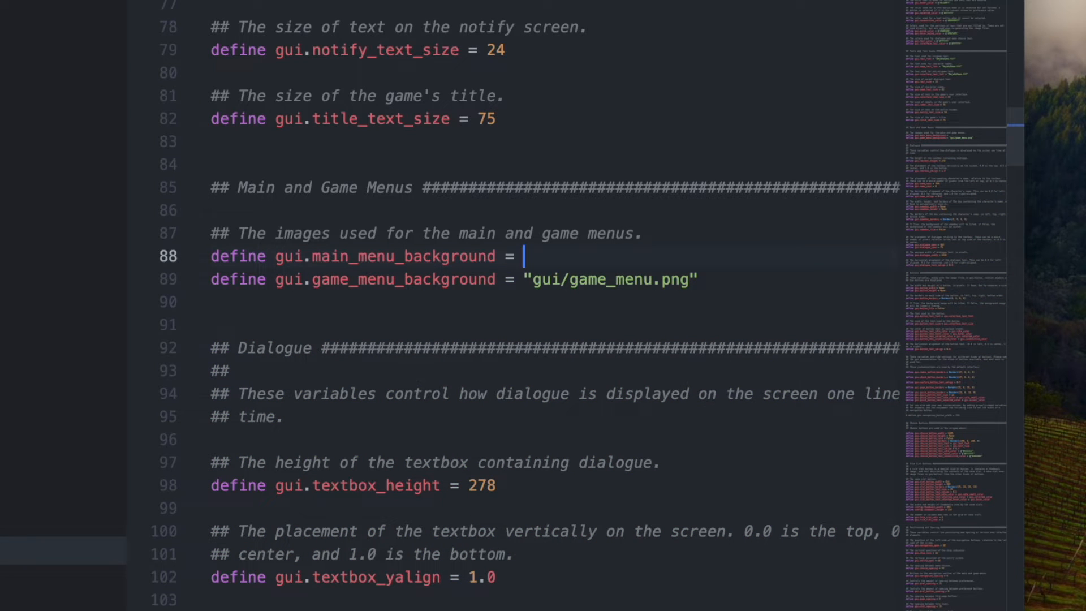
# Set gui.main_menu_background to Movie(play = "images/own.webm").
pyautogui.write('Movie()')
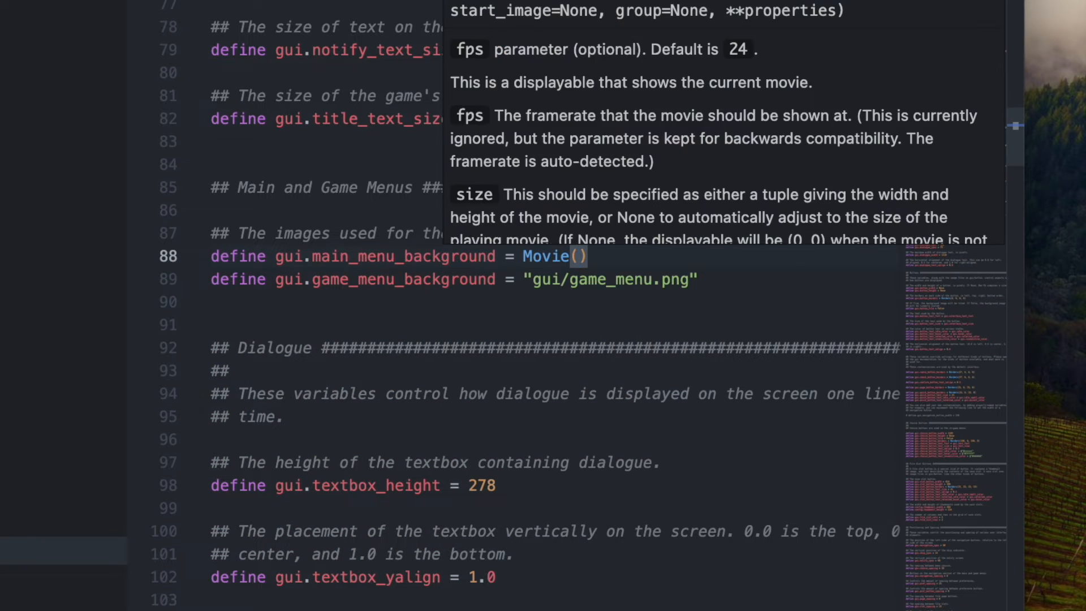
pyautogui.write('play = "images/')
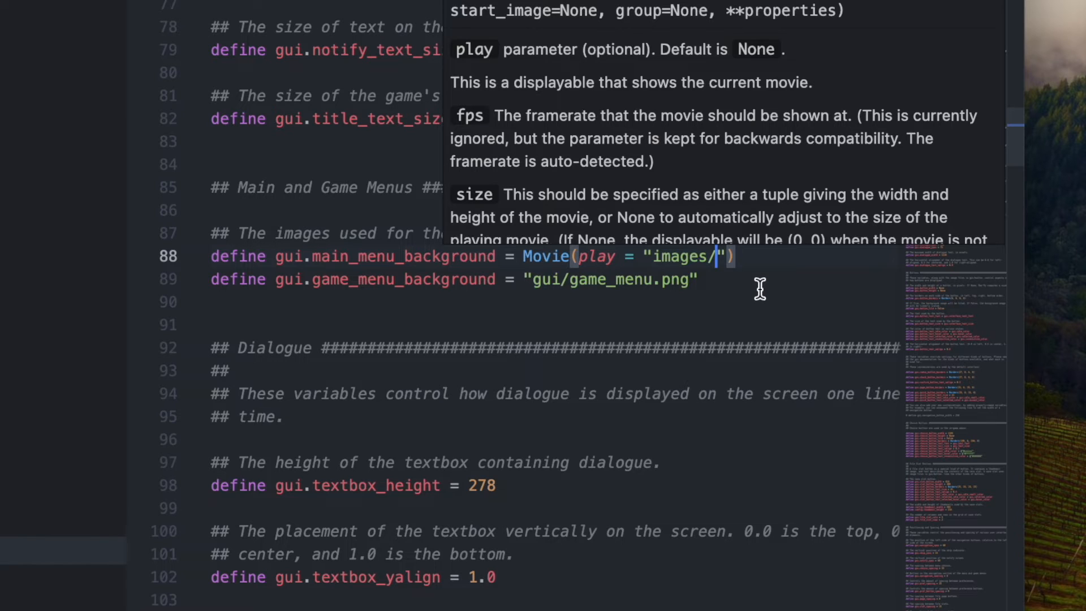
pyautogui.write('own.w')
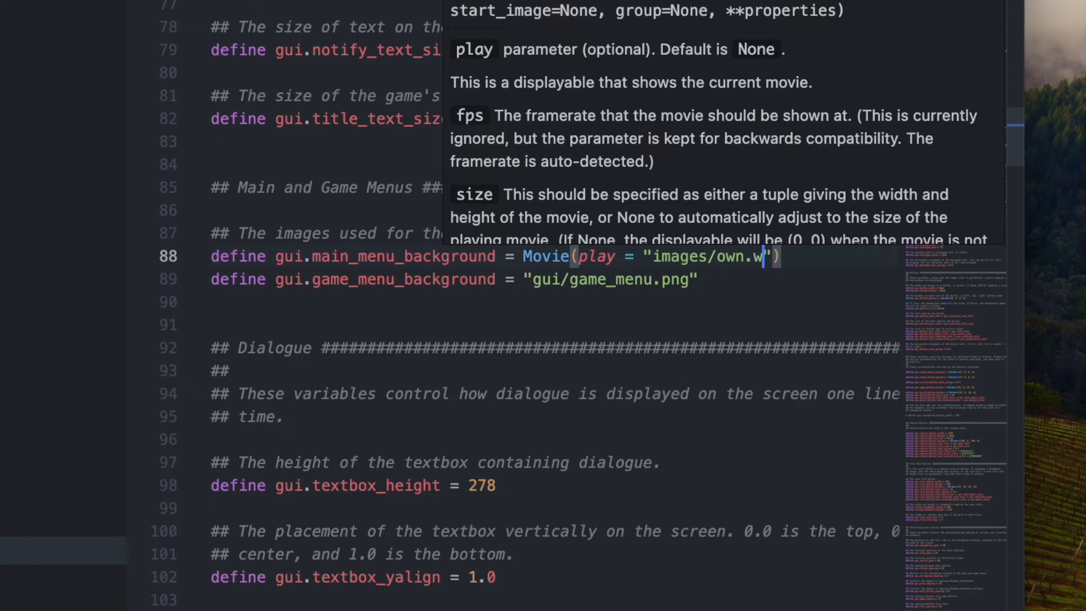
pyautogui.write('ebm')
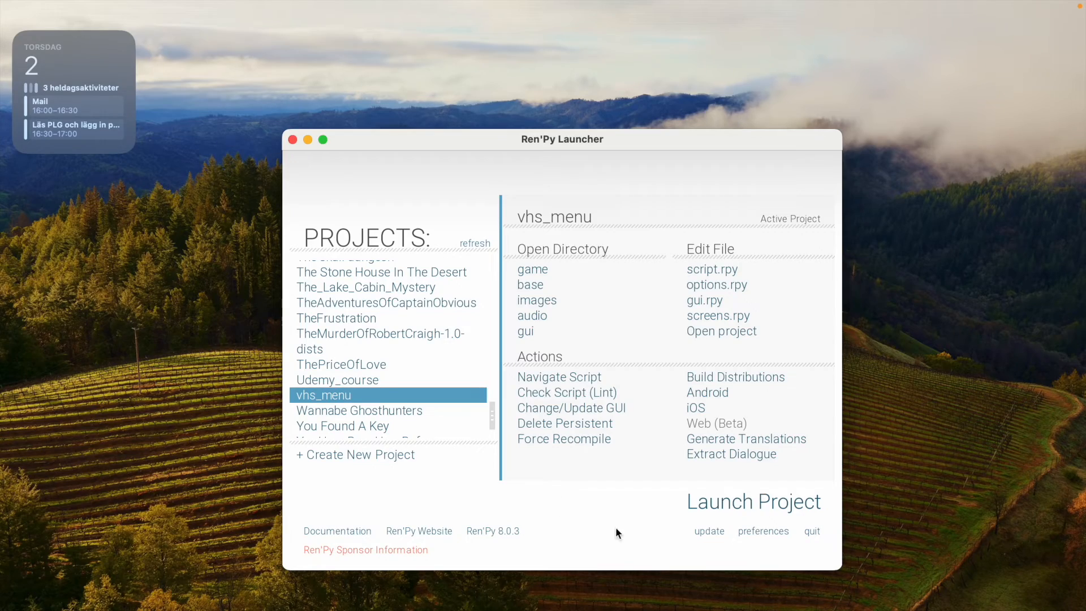
# Launch the vhs_menu project from the Ren'Py Launcher.
pyautogui.click(753, 501)
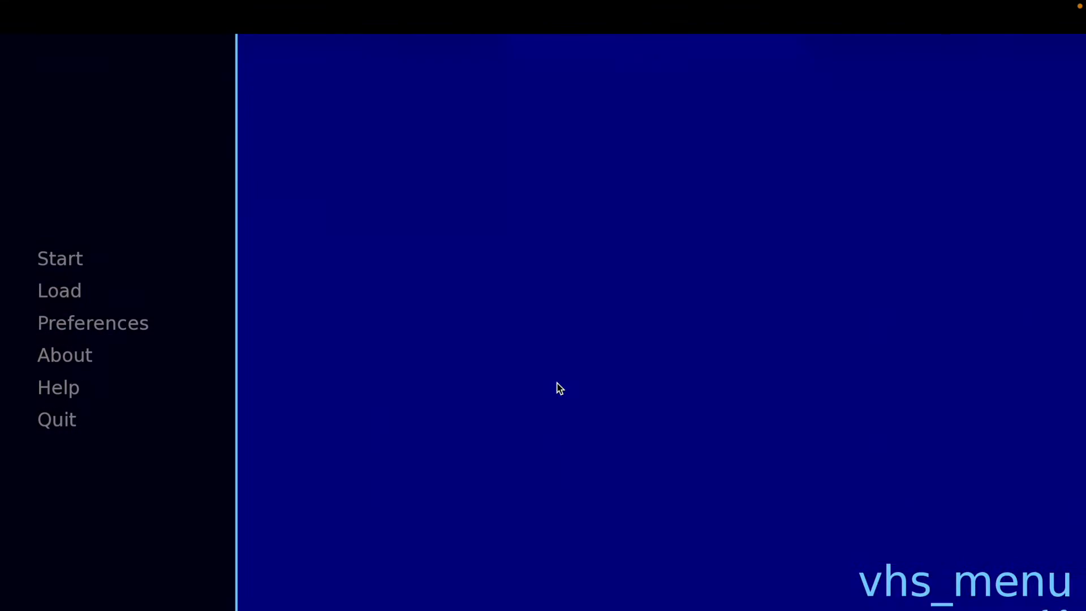